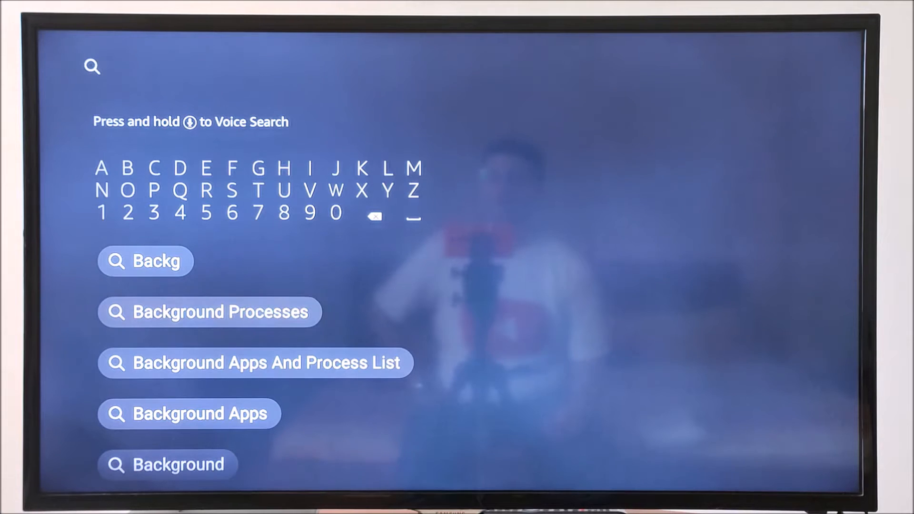
- Select the 'Background Processes' suggestion and the Background Apps and Process List result
left_click(209, 312)
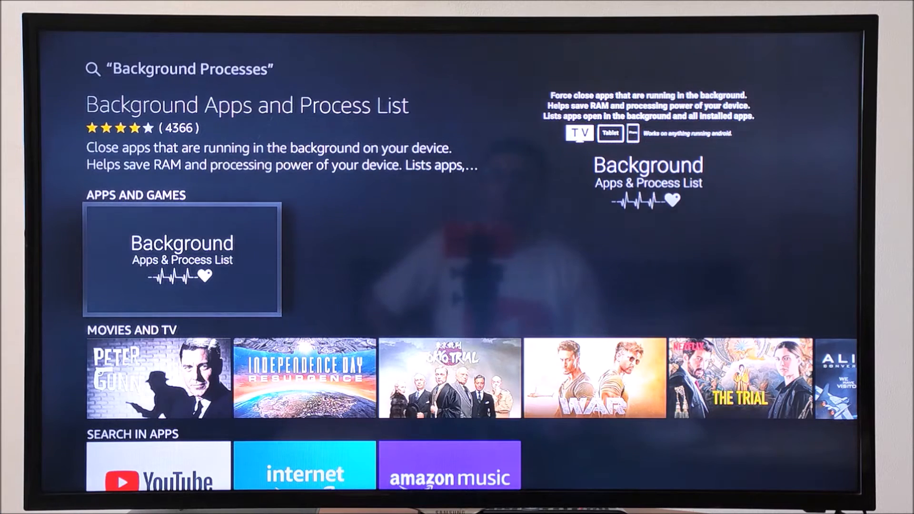
left_click(181, 259)
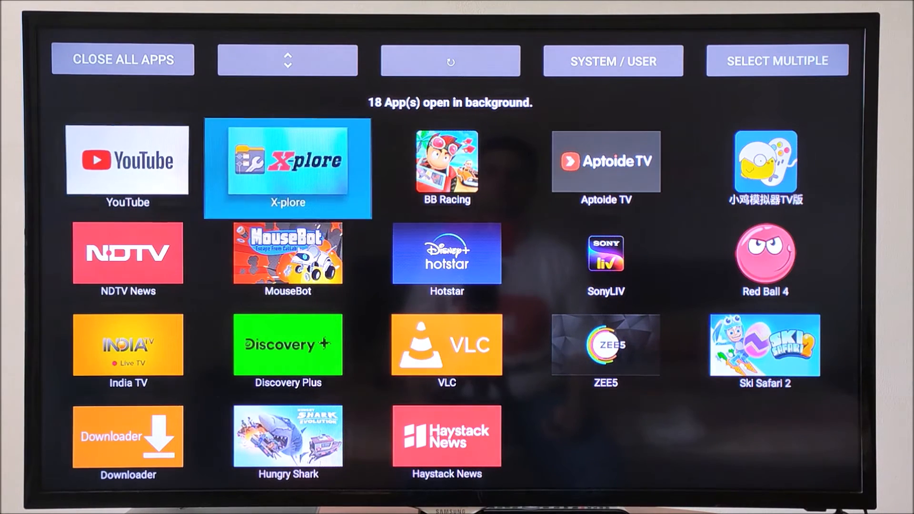
- Launch Background Apps and Process List to show the 18 running background apps
left_click(446, 161)
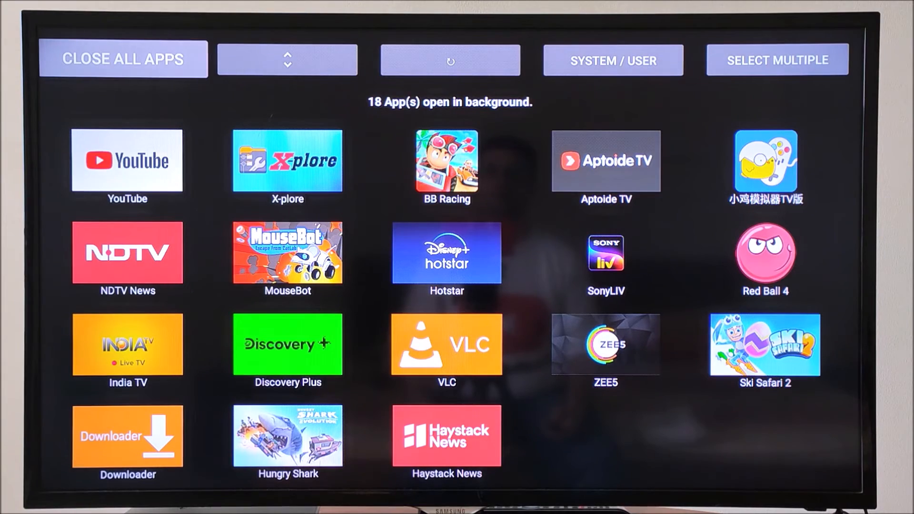
- Start CLOSE ALL APPS, bringing up YouTube's Force stop screen first
left_click(127, 162)
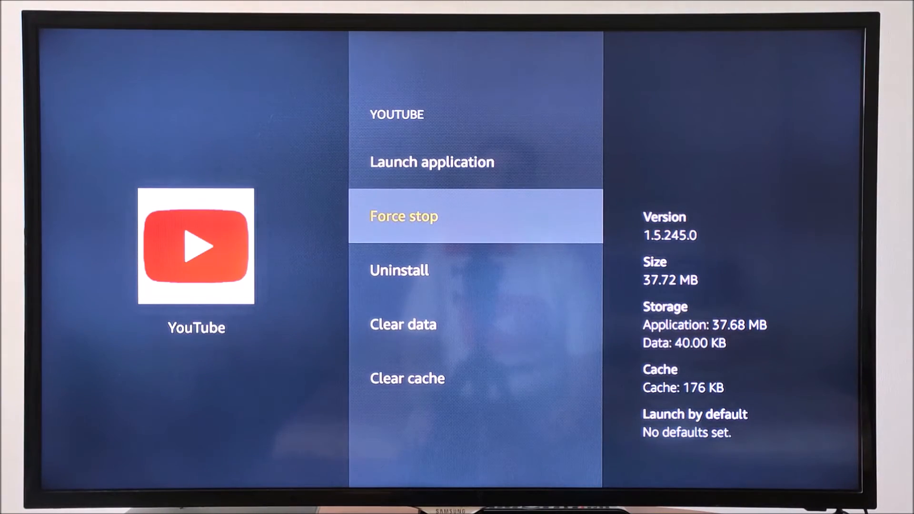